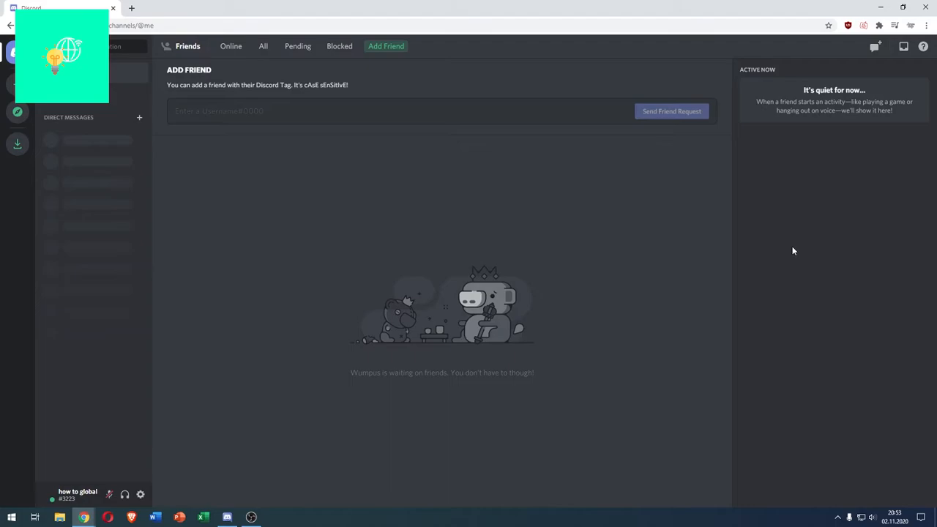
pyautogui.moveTo(406, 234)
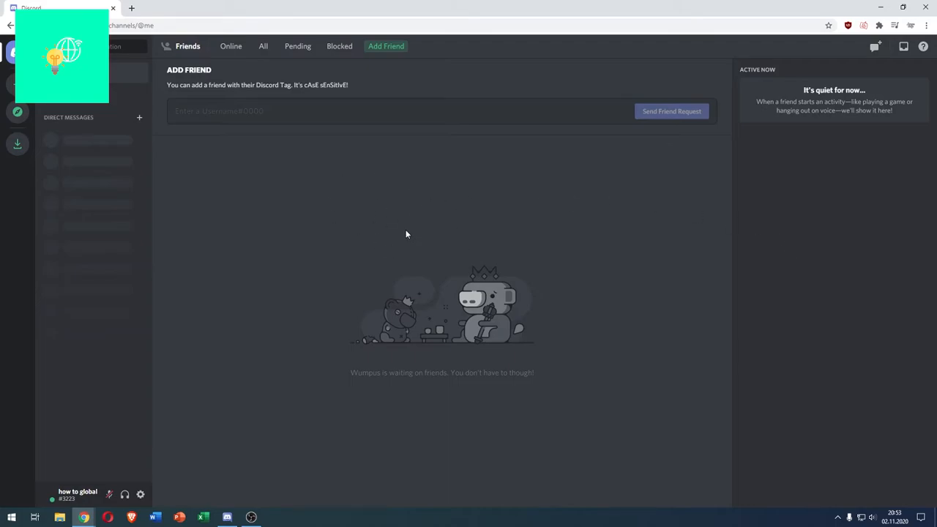
pyautogui.moveTo(147, 87)
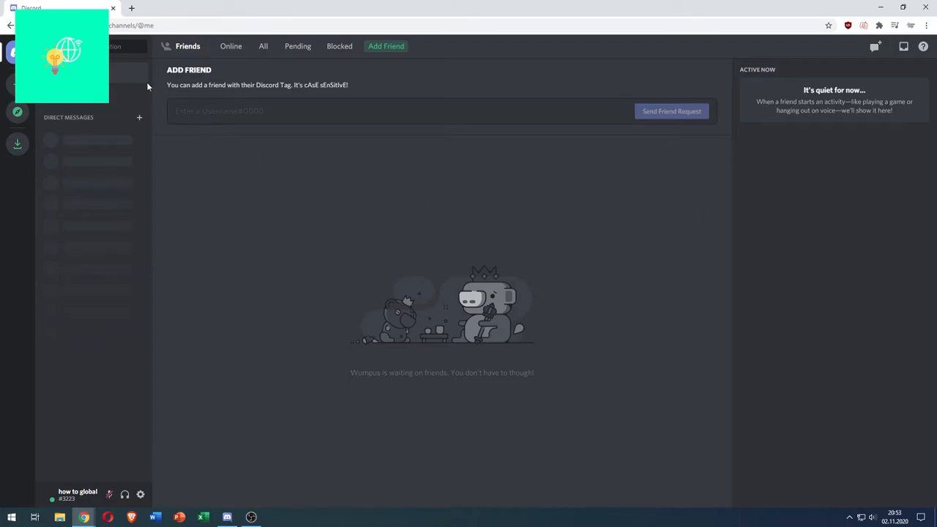
pyautogui.moveTo(263, 144)
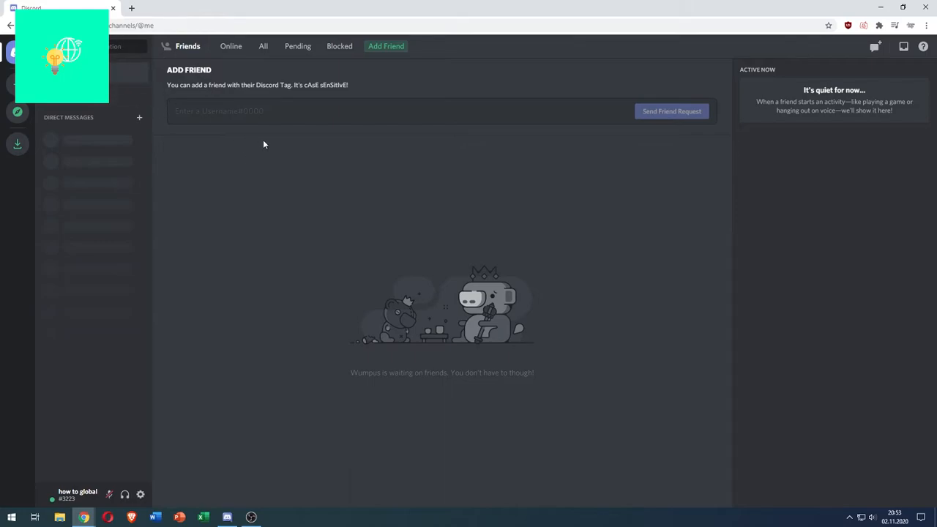
pyautogui.moveTo(253, 188)
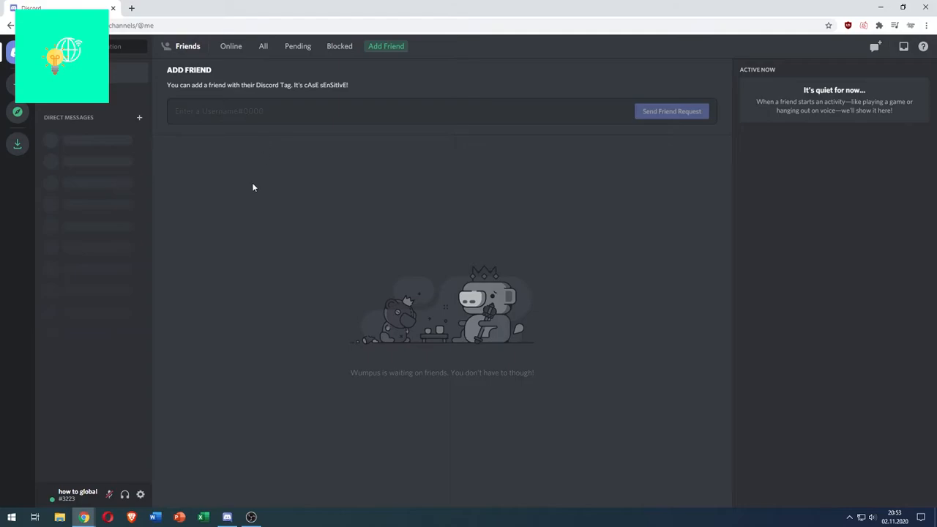
pyautogui.moveTo(83, 149)
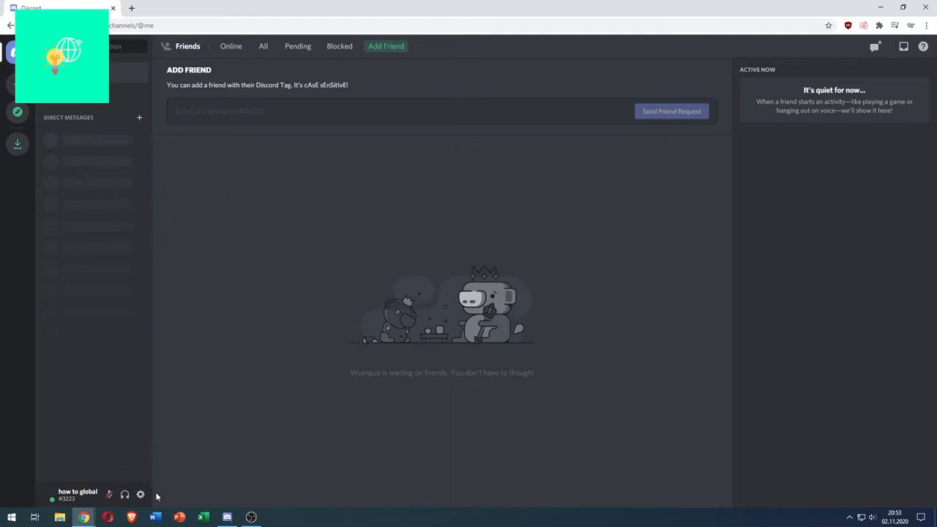
pyautogui.moveTo(140, 494)
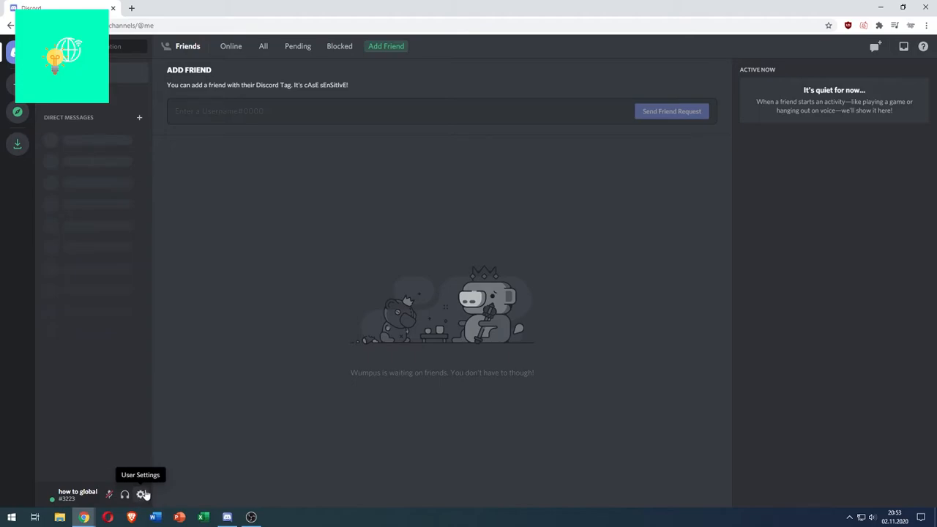
# Open the My Account settings page from the user panel gear icon
pyautogui.click(144, 494)
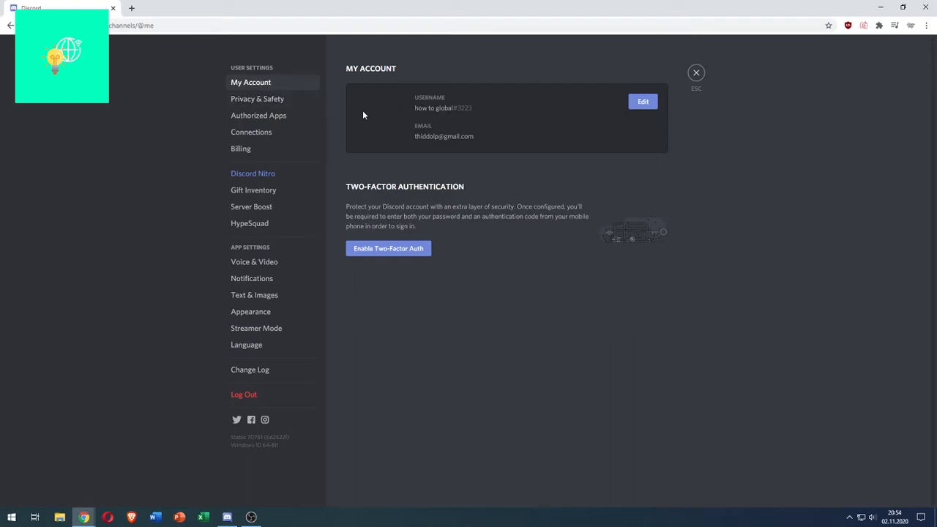
pyautogui.moveTo(527, 114)
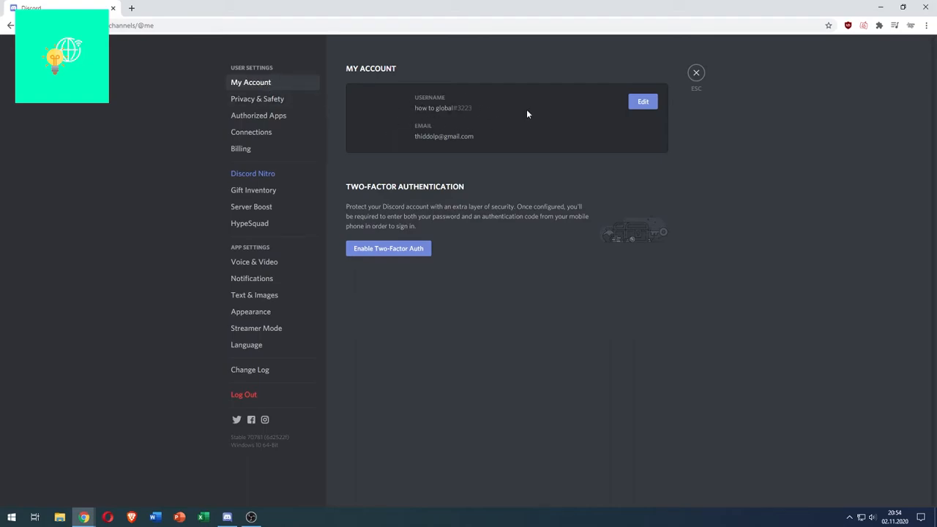
pyautogui.moveTo(643, 101)
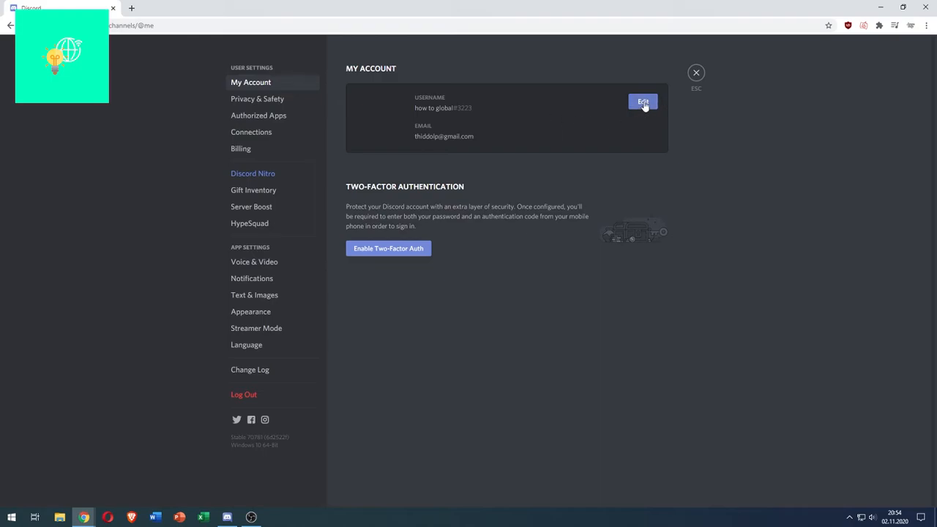
# Save an invisible-character username with the current password, then close settings
pyautogui.click(643, 102)
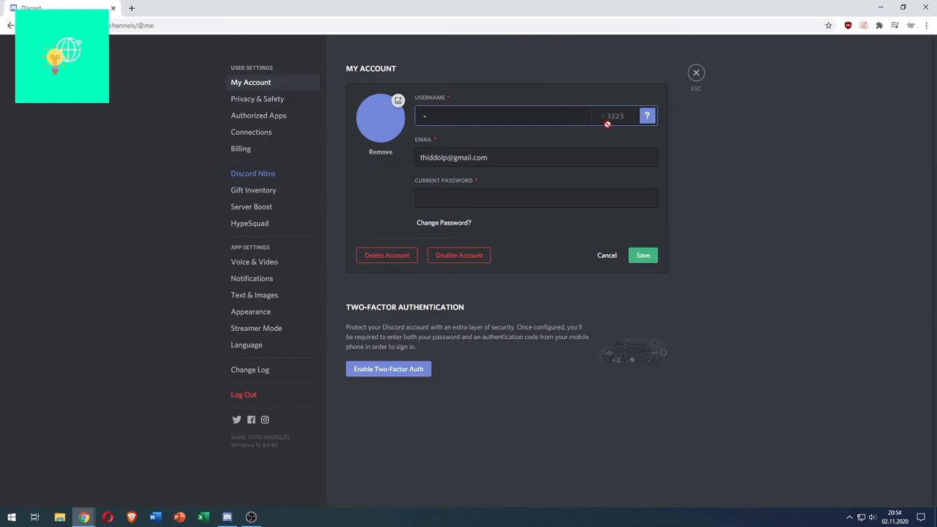
pyautogui.click(535, 198)
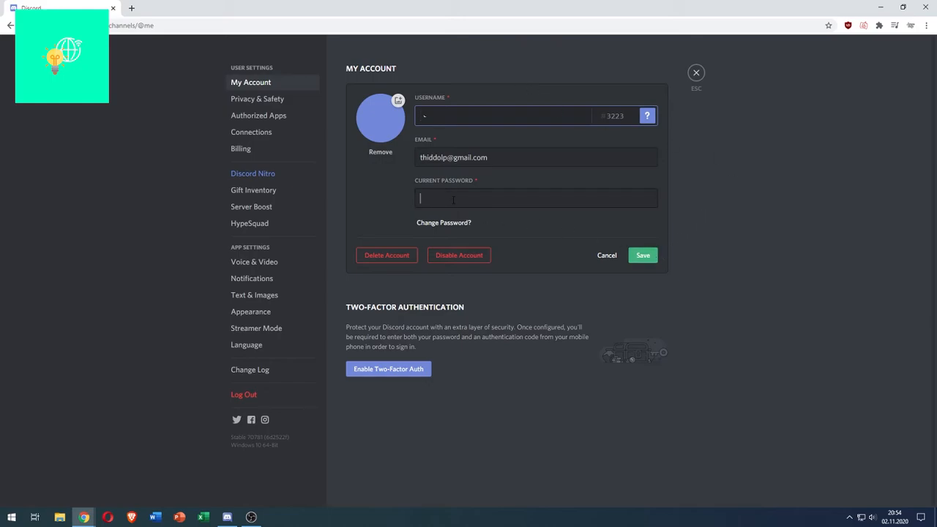
pyautogui.write('•••••')
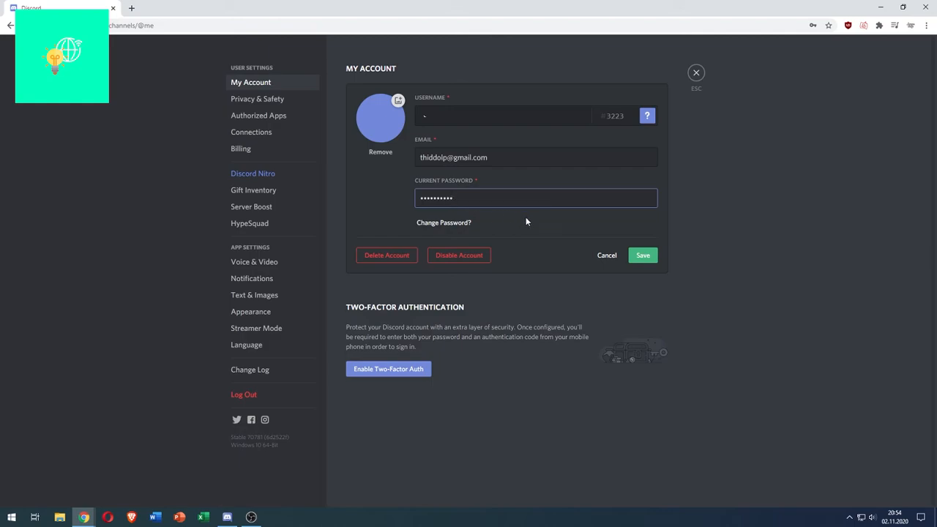
pyautogui.click(607, 255)
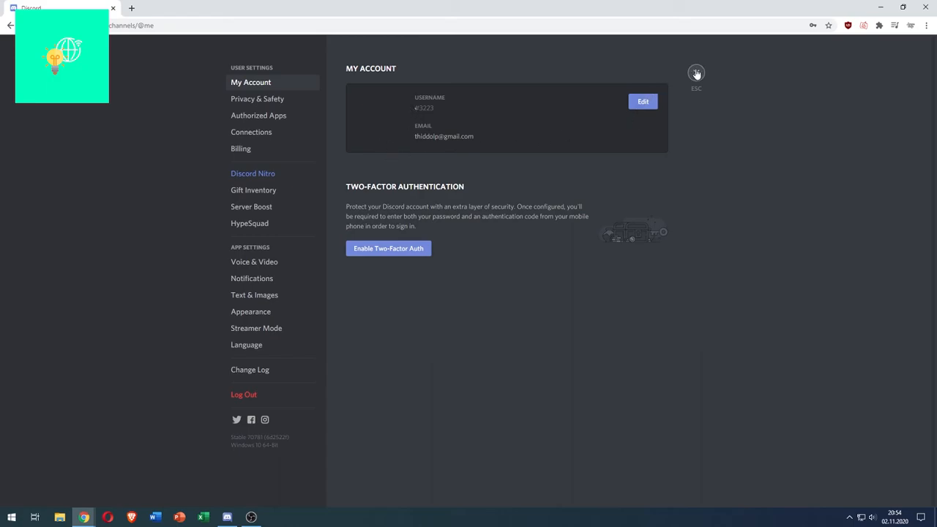
pyautogui.click(695, 73)
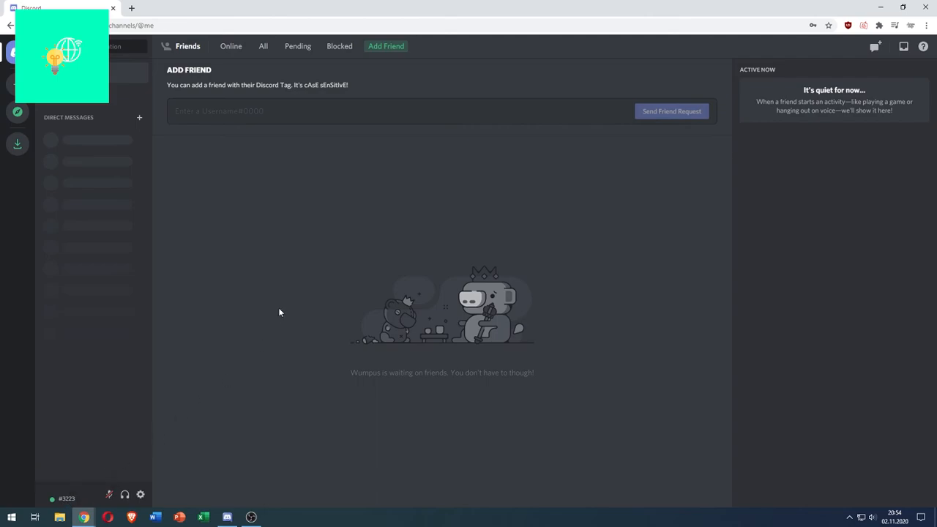
pyautogui.moveTo(307, 260)
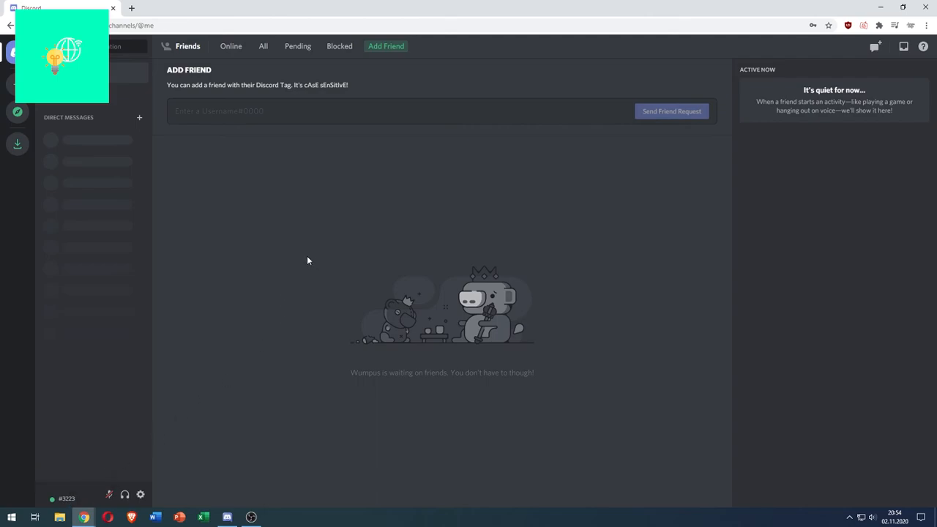
pyautogui.moveTo(478, 263)
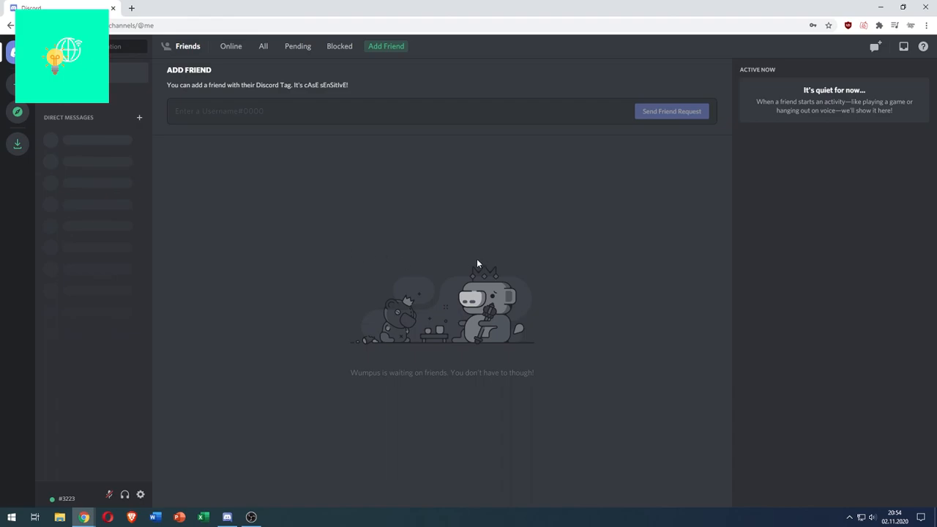
pyautogui.moveTo(500, 257)
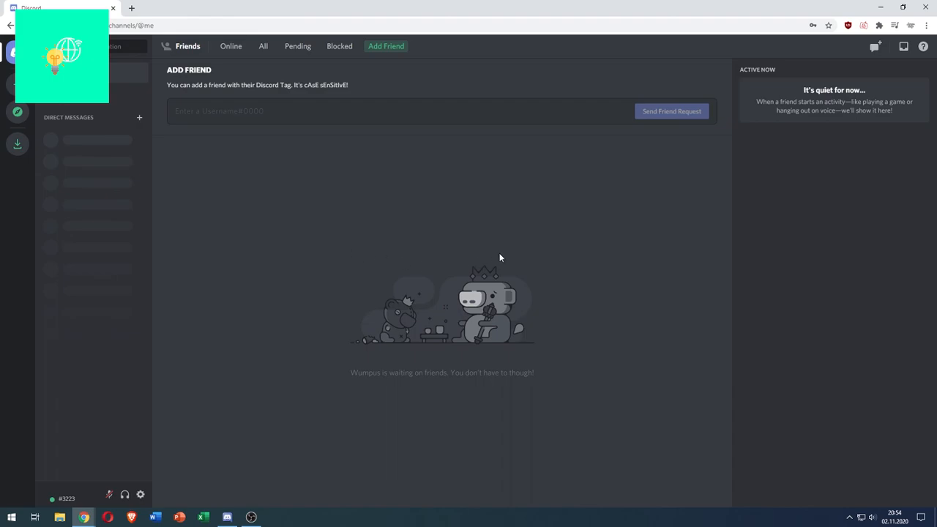